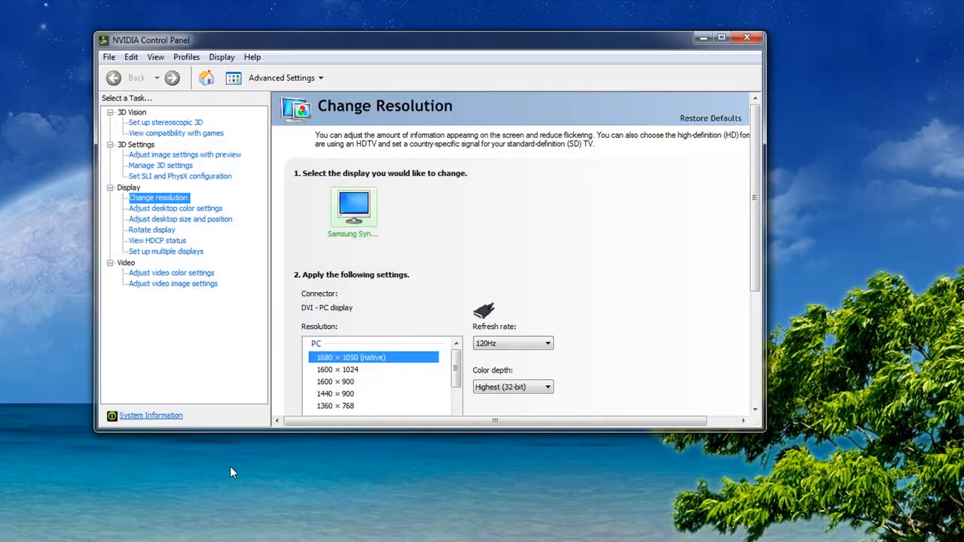
Check System Information shows driver 257.15 for the GeForce GTX 470 cards, then close it.
click(150, 415)
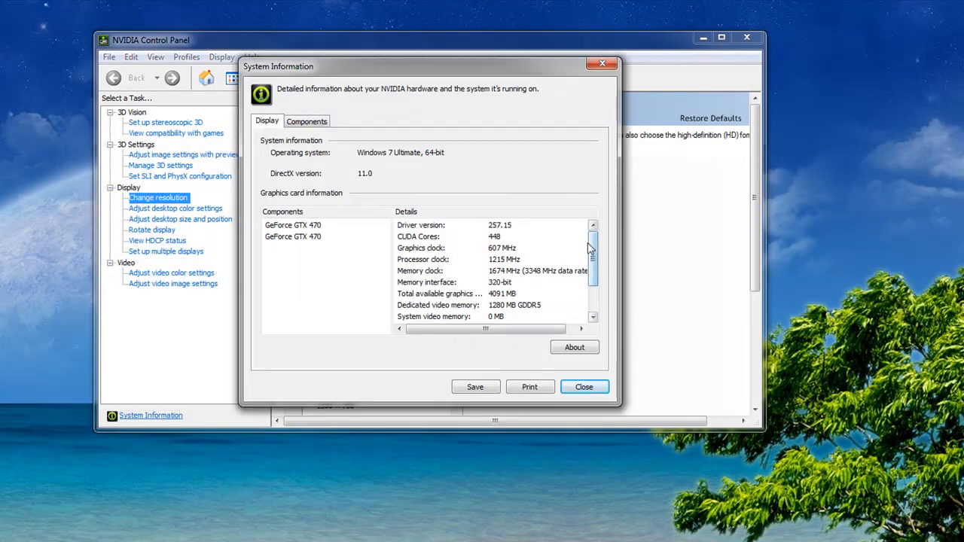
click(583, 386)
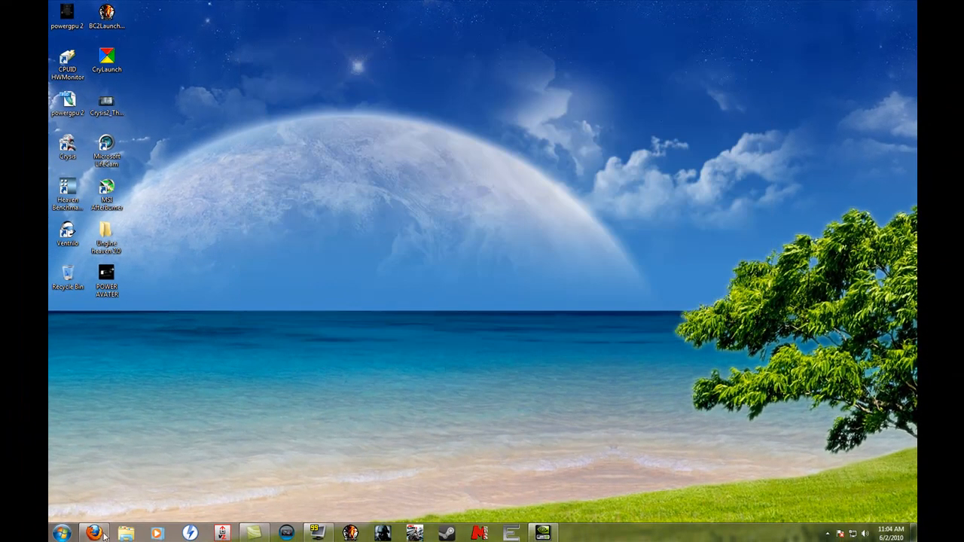
Bring the Firefox ORB page with the P22813 3DMark Vantage result to the front.
click(94, 533)
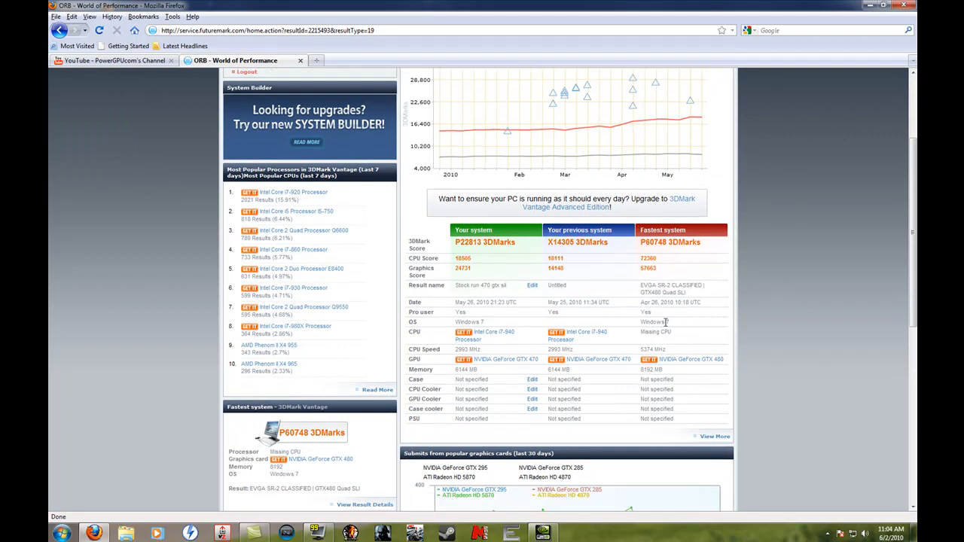
mouse_move(488, 257)
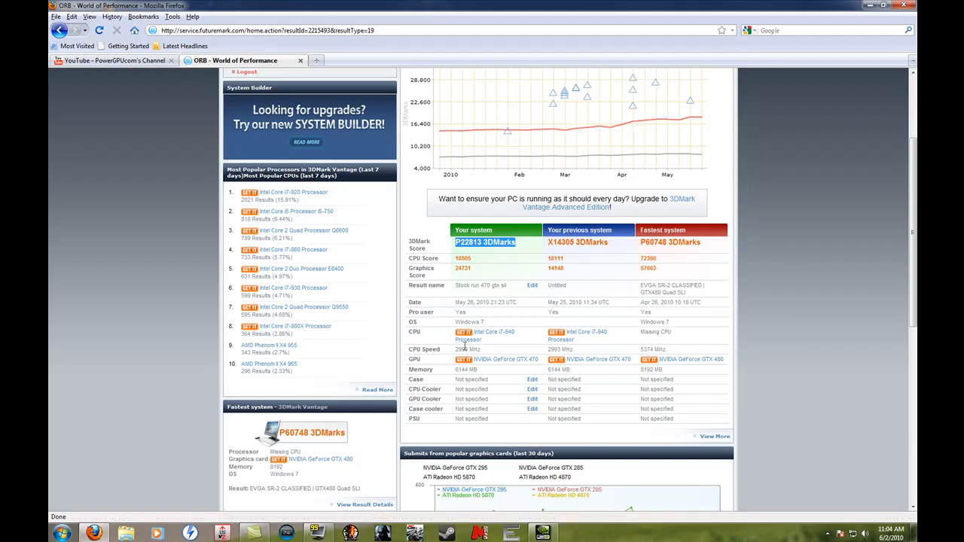
mouse_move(480, 272)
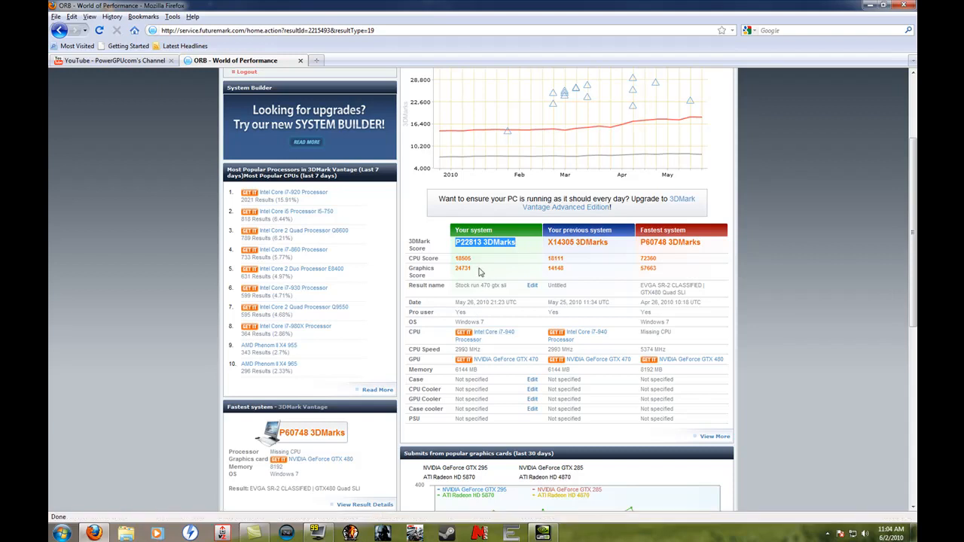
mouse_move(474, 269)
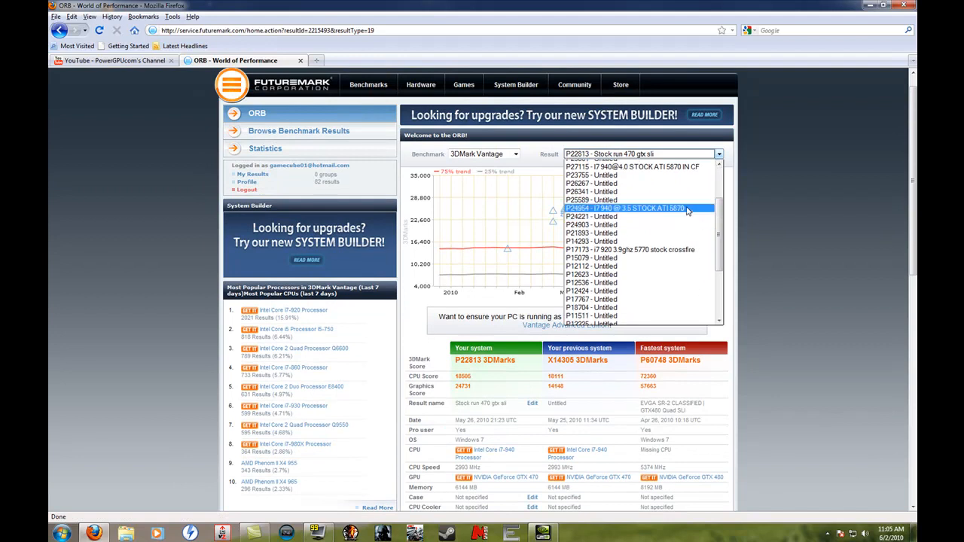
scroll(down, 3)
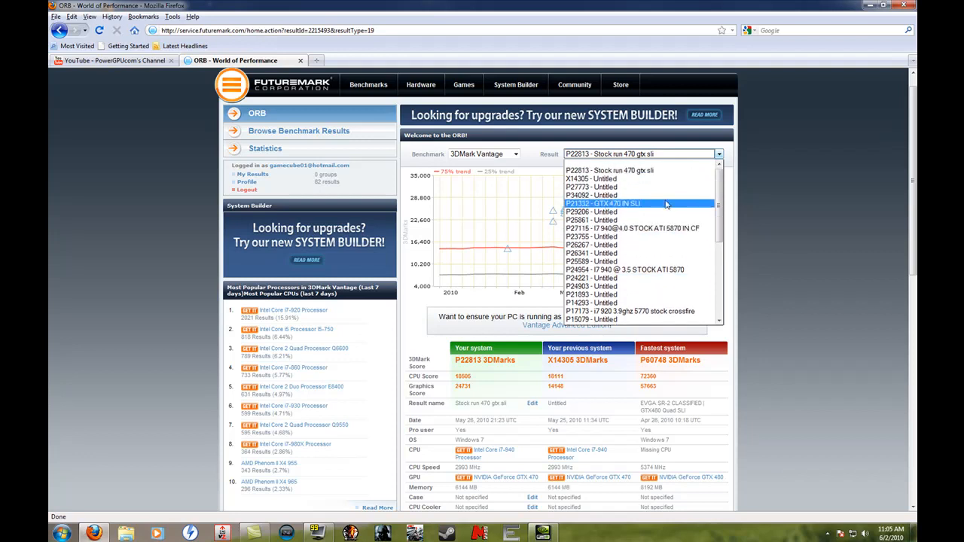
scroll(down, 3)
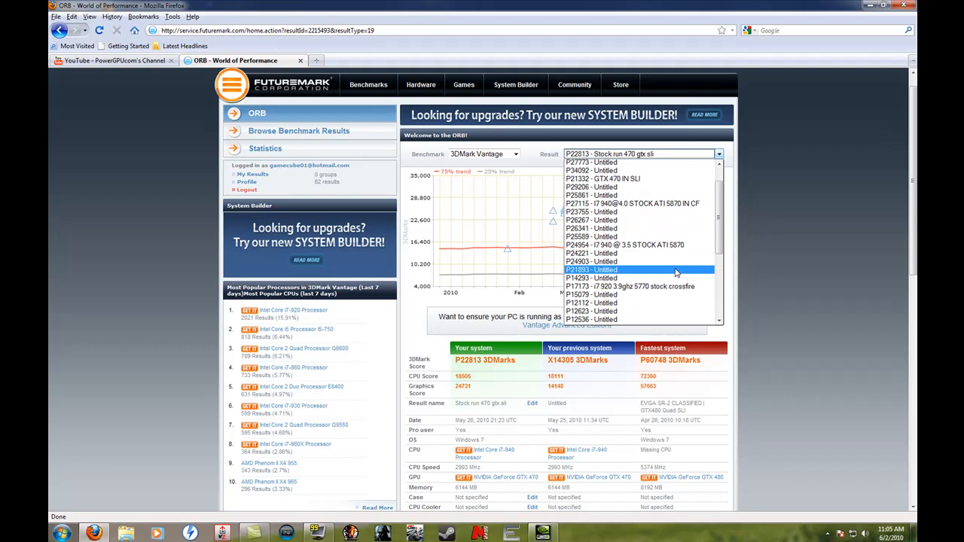
click(591, 269)
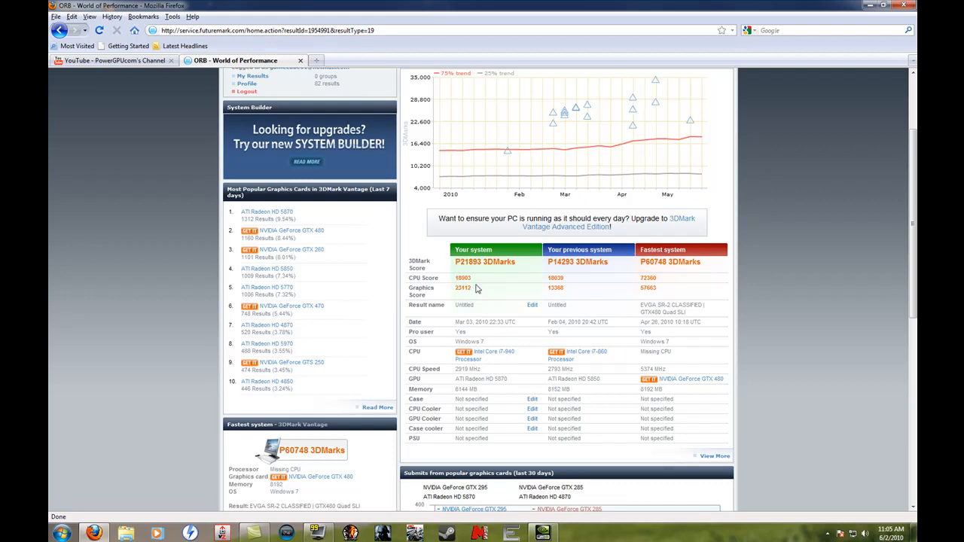
scroll(up, 3)
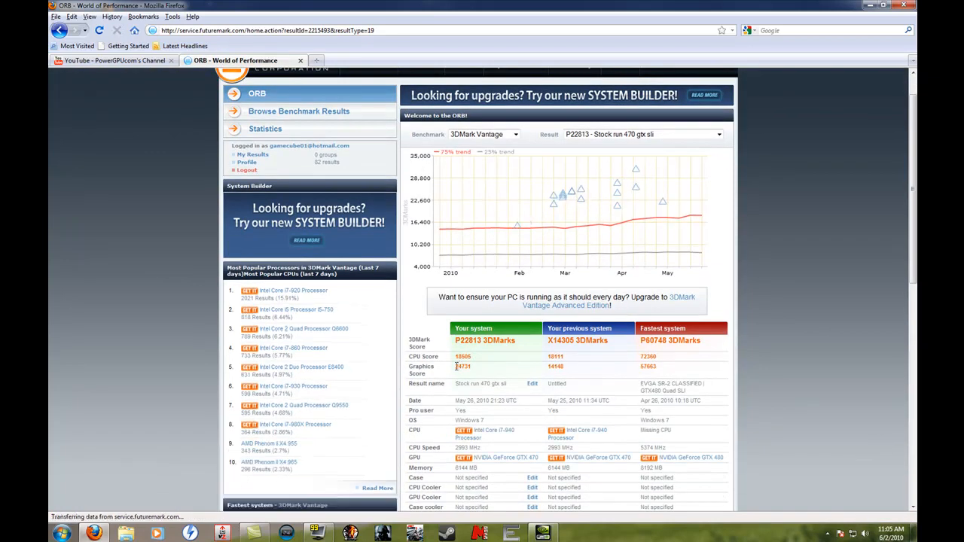
Select result P21332 - GTX 470 IN SLI and scroll down to its score comparison table.
click(717, 134)
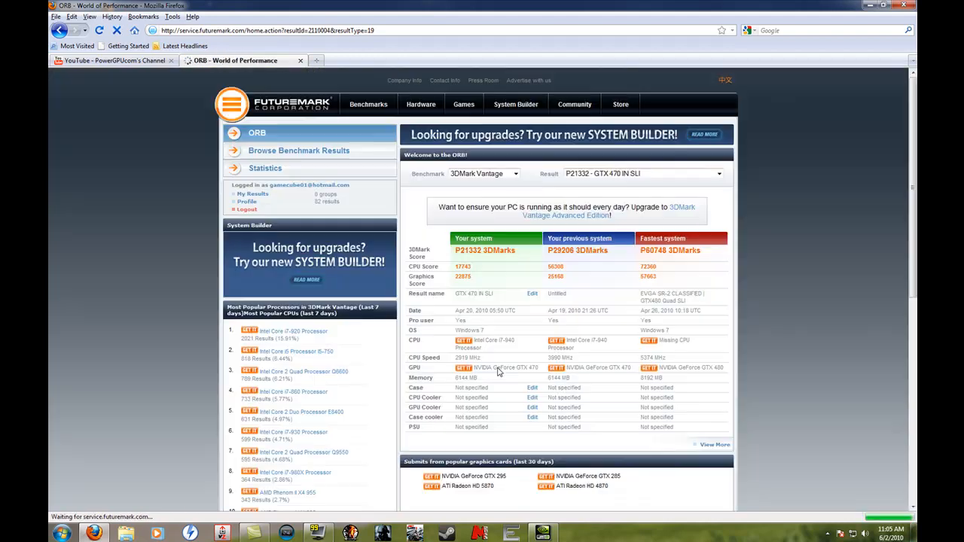
scroll(down, 3)
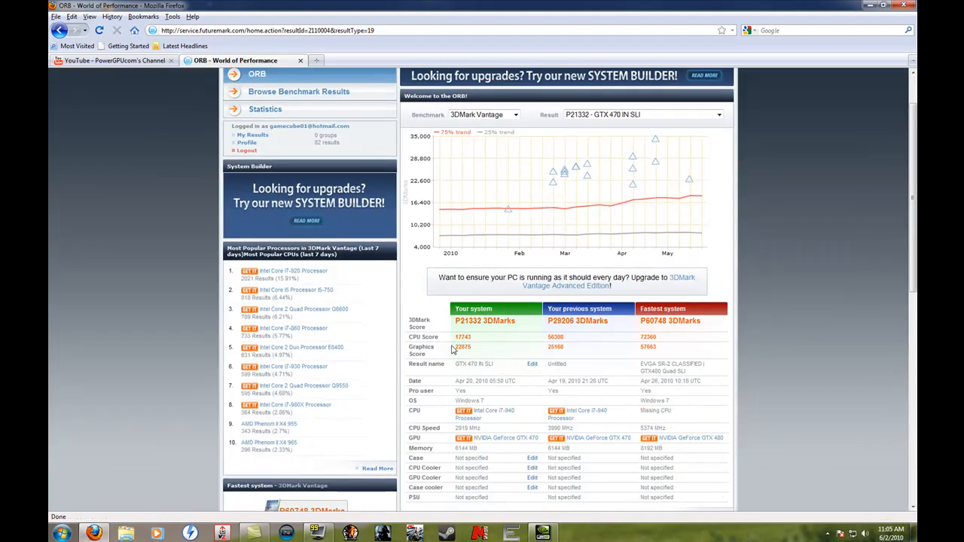
double_click(461, 347)
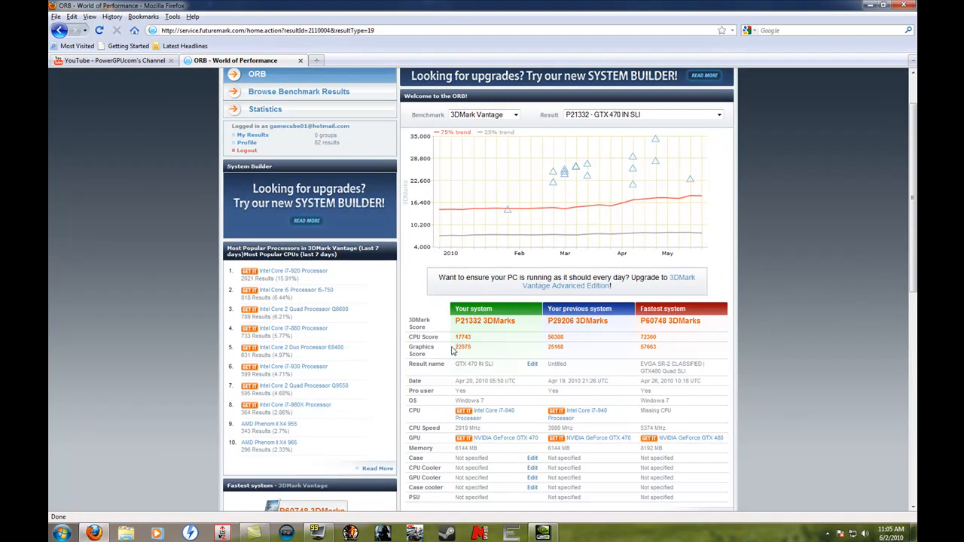
mouse_move(485, 358)
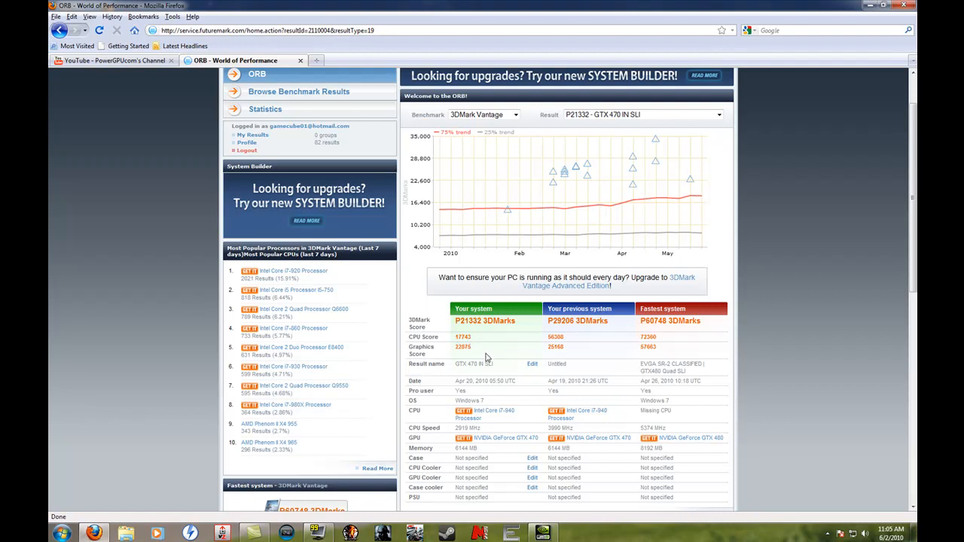
mouse_move(503, 354)
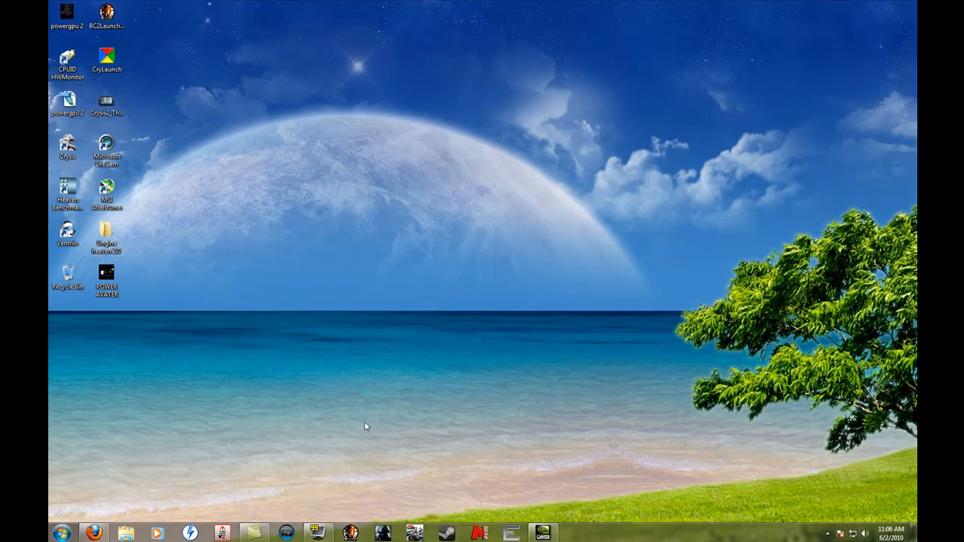
click(253, 533)
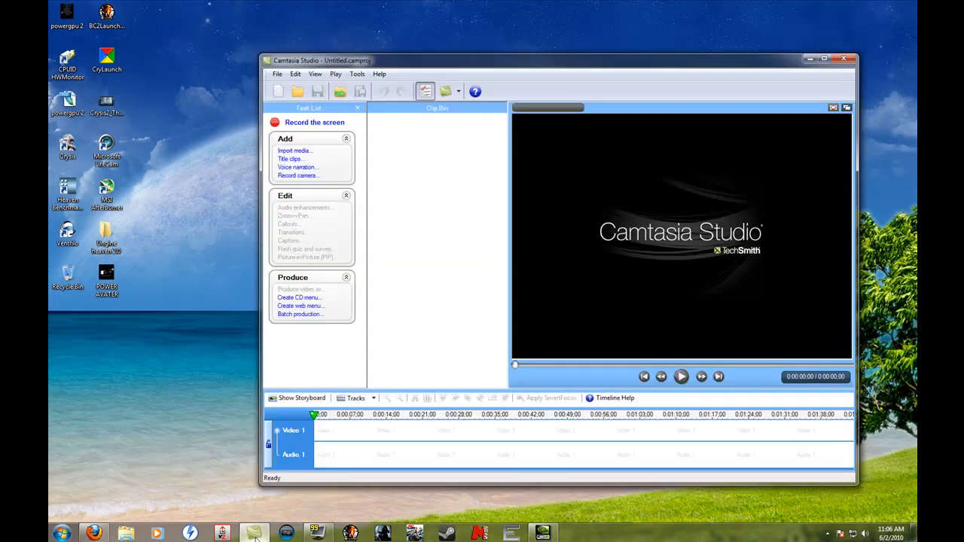
click(821, 59)
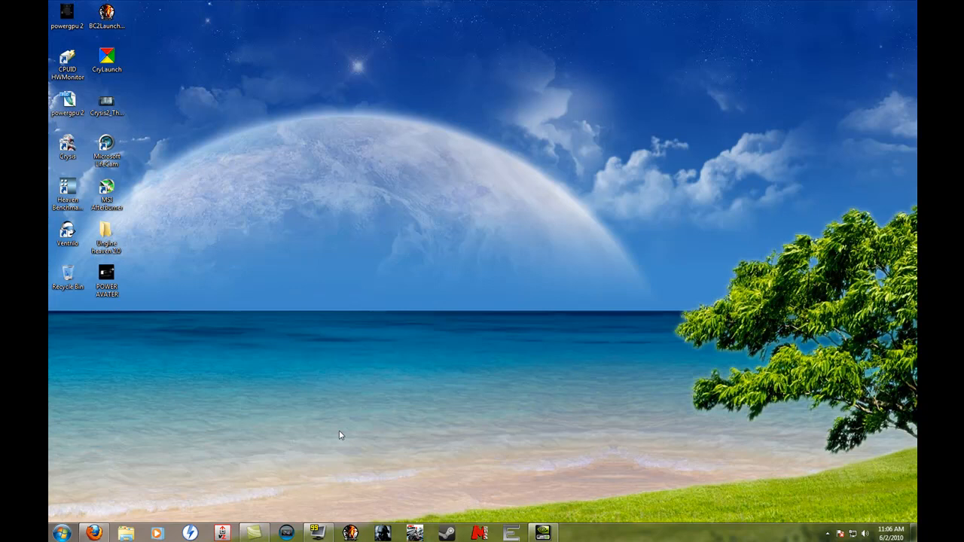